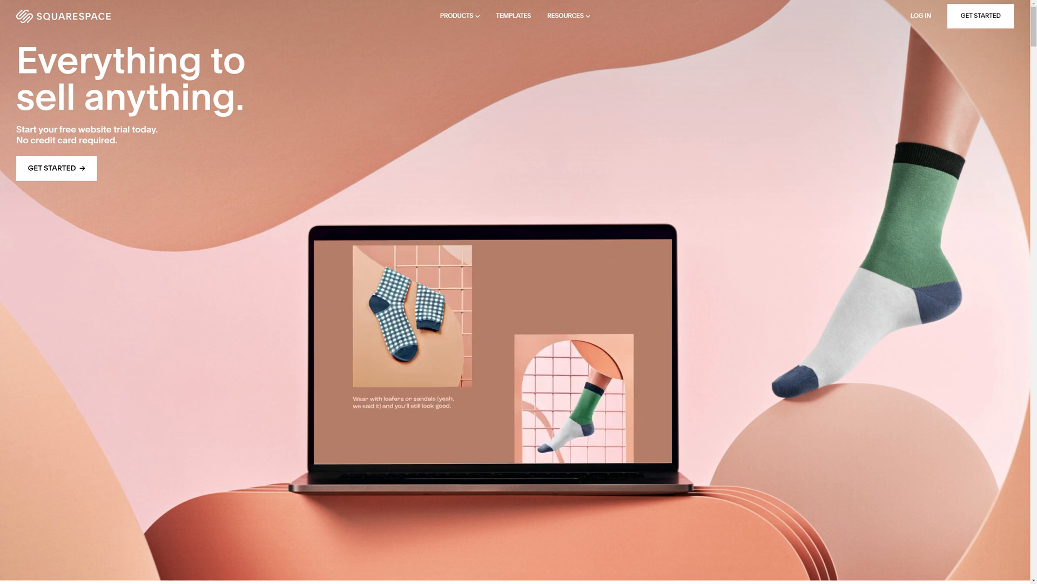
Browse the Squarespace templates gallery and go to the Sell Online page.
scroll(down, 3)
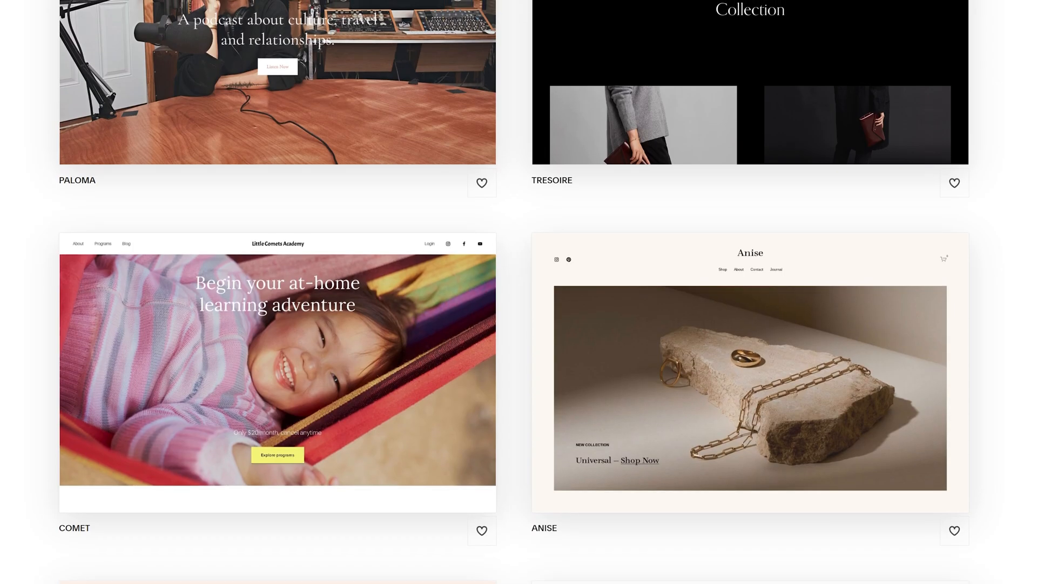
scroll(down, 3)
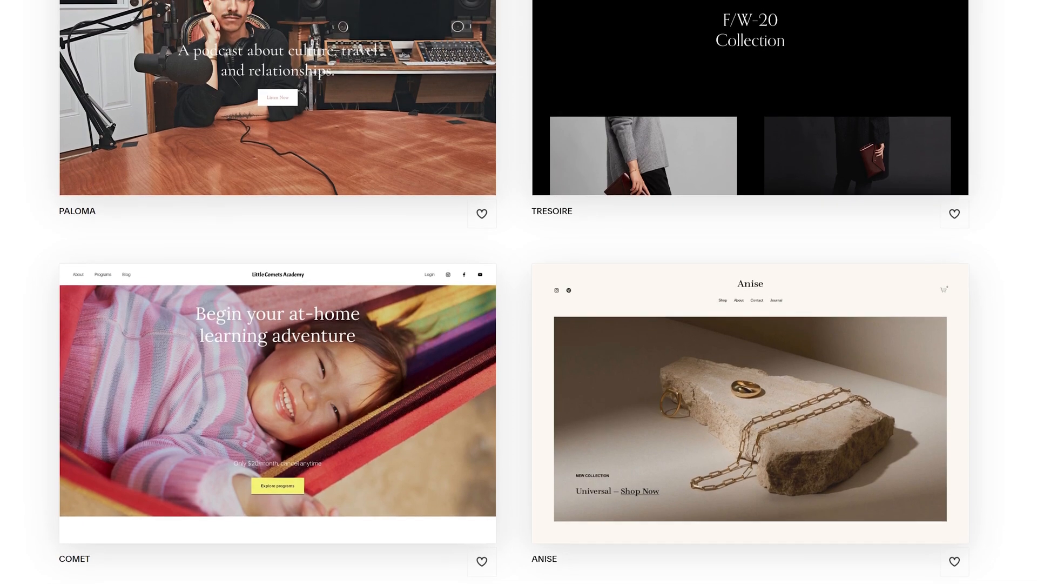
click(277, 97)
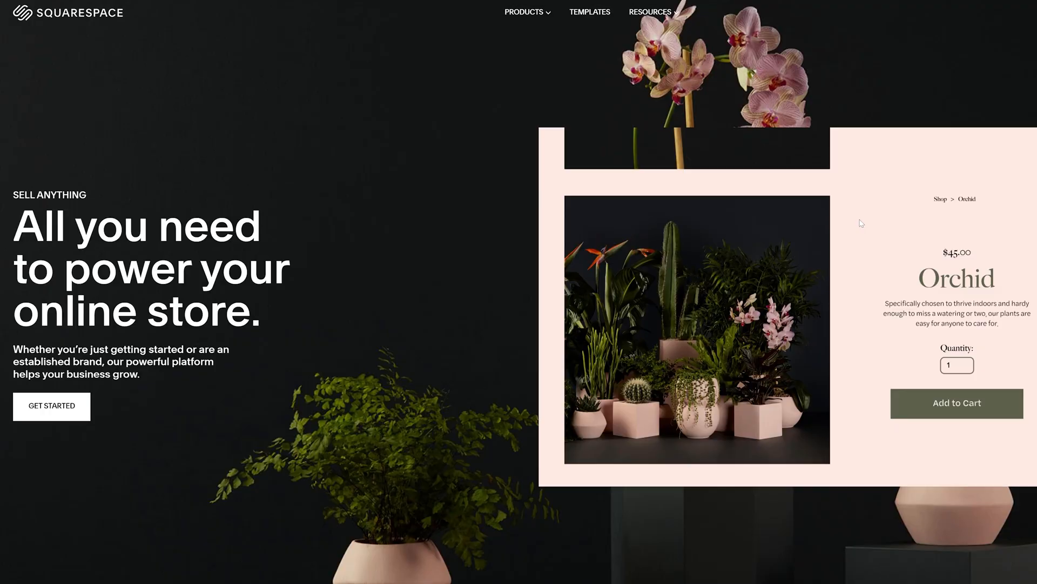
scroll(down, 3)
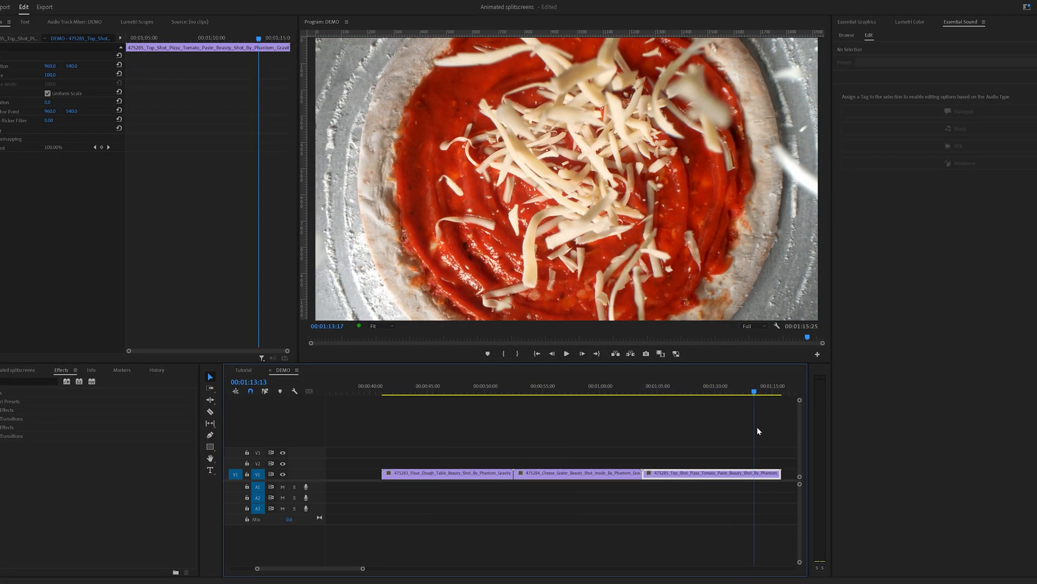
Apply Crop to the dough clip and enable Left, Right and Position keyframes.
click(429, 385)
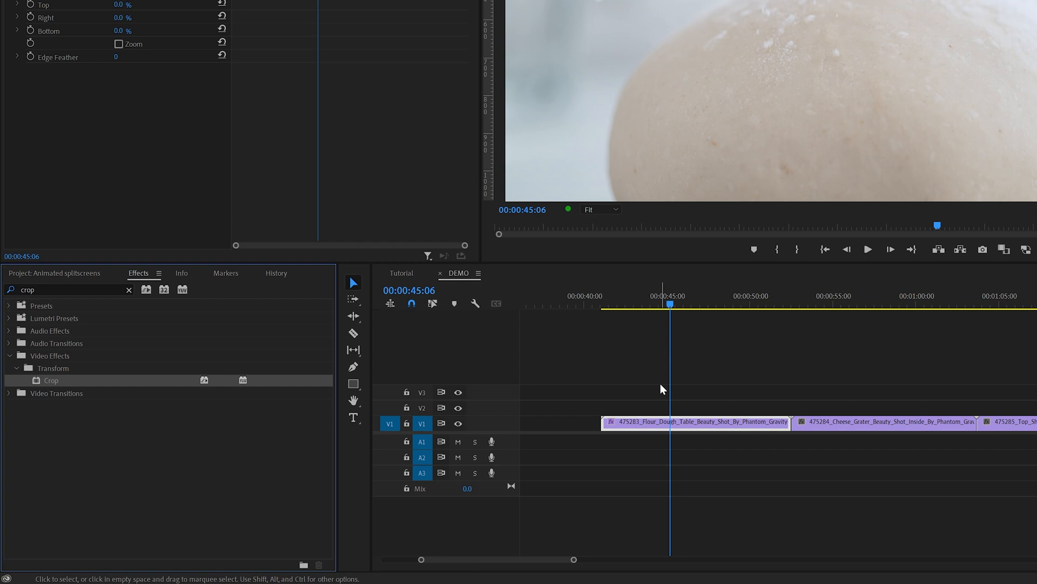
click(630, 303)
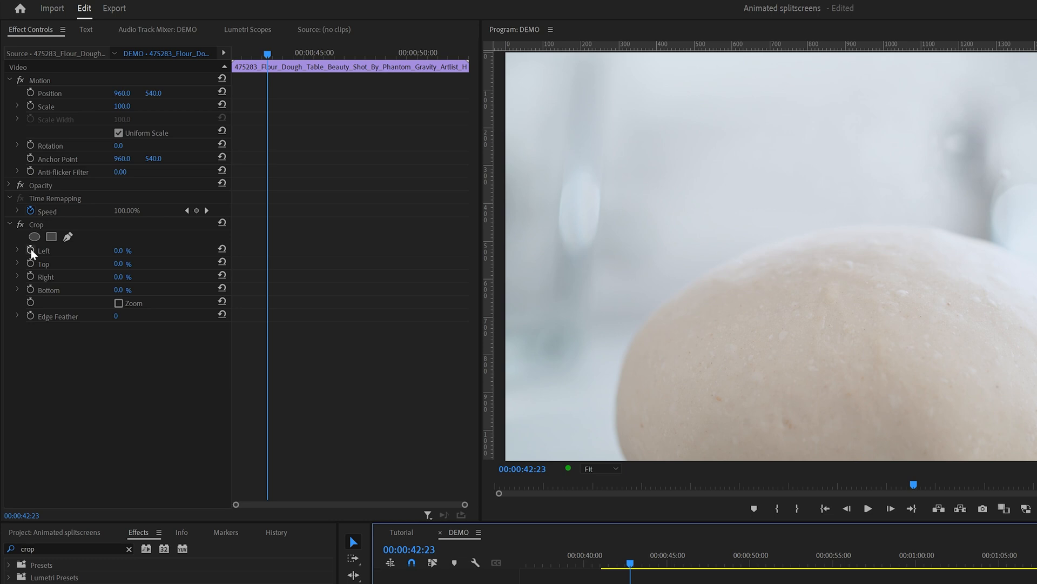
click(30, 250)
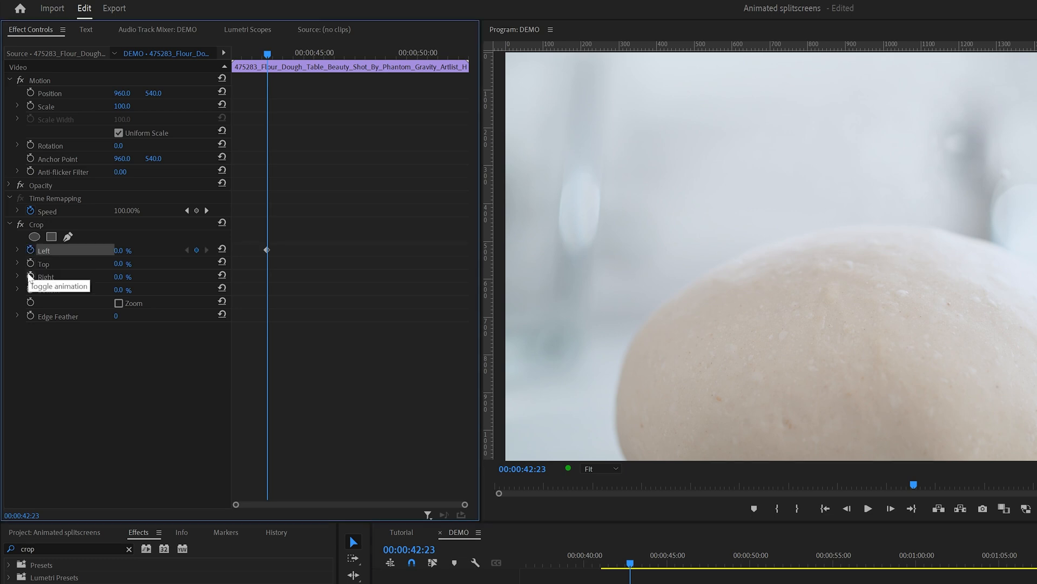
click(33, 276)
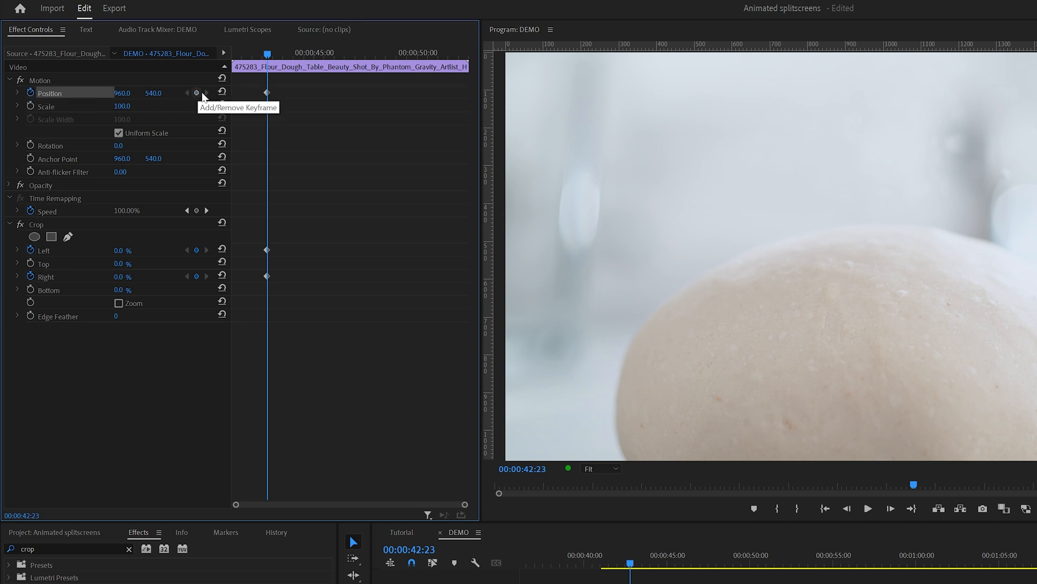
click(197, 93)
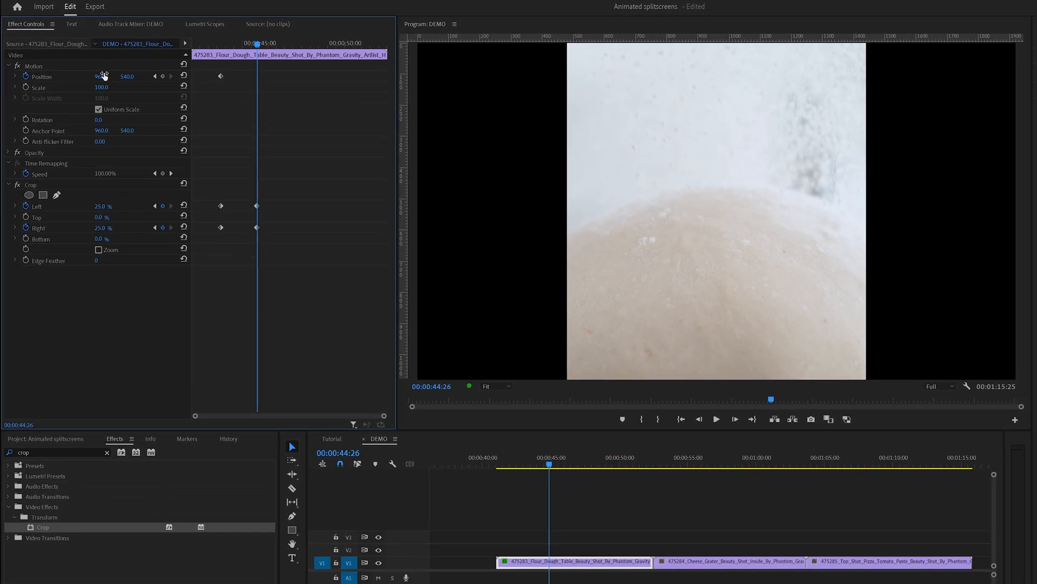
Slide the dough panel right (crop 25%, Position X 1447) and review its keyframes.
drag(103, 76, 115, 77)
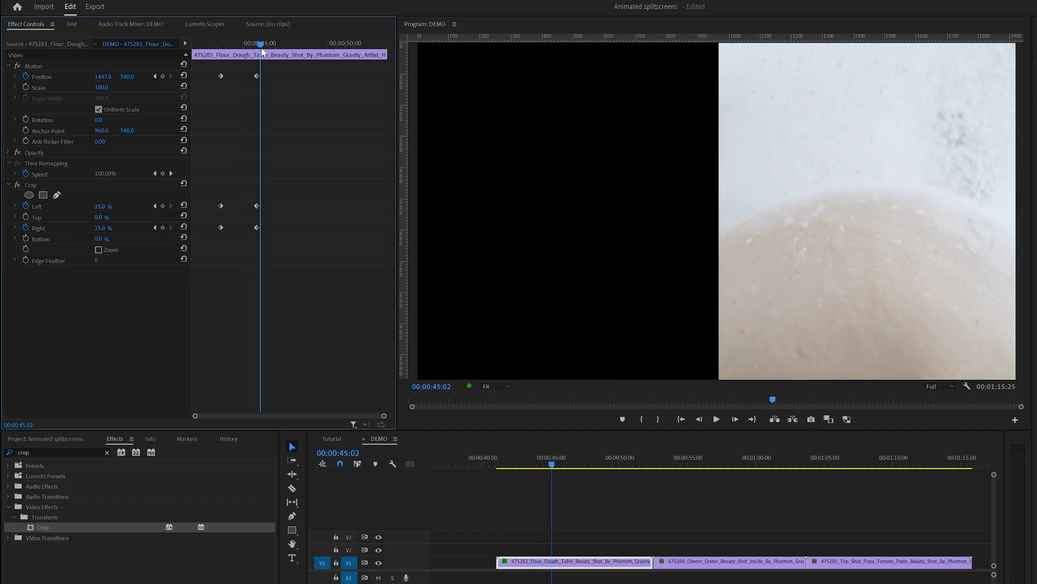
click(155, 76)
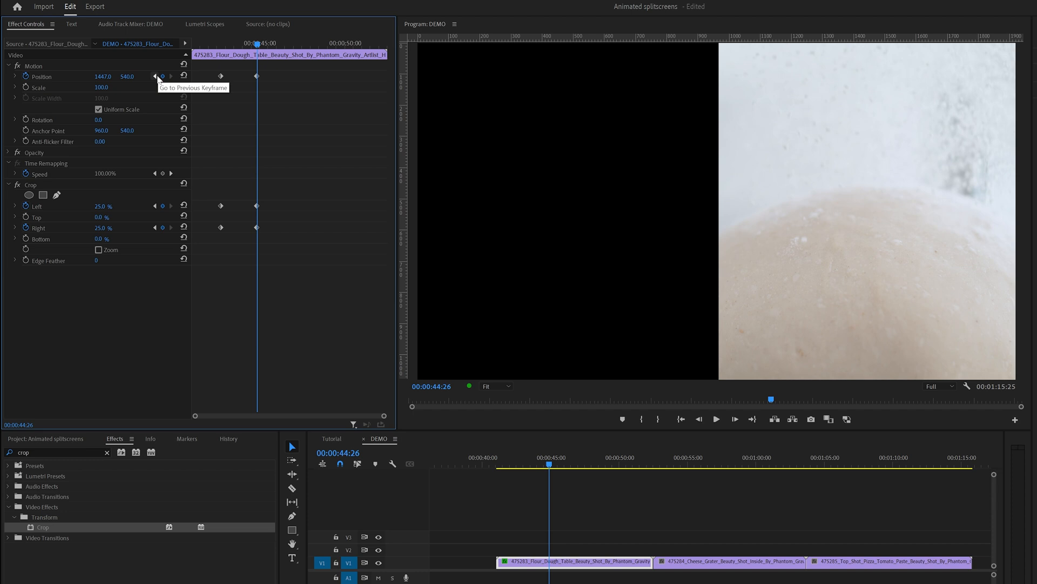
click(155, 76)
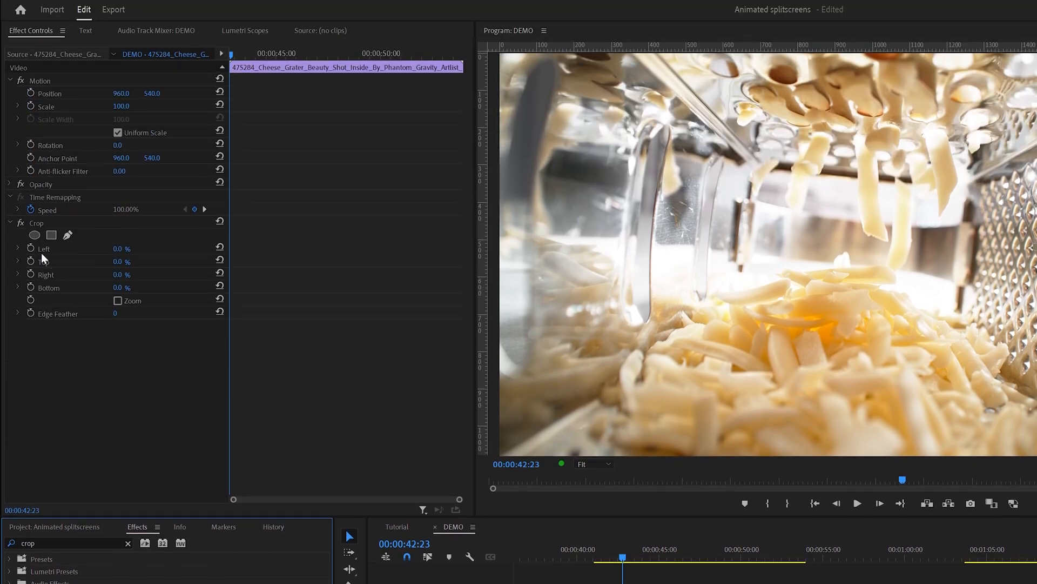
Keyframe the cheese clip's crop and position (entering -944), then reselect the dough clip.
click(30, 274)
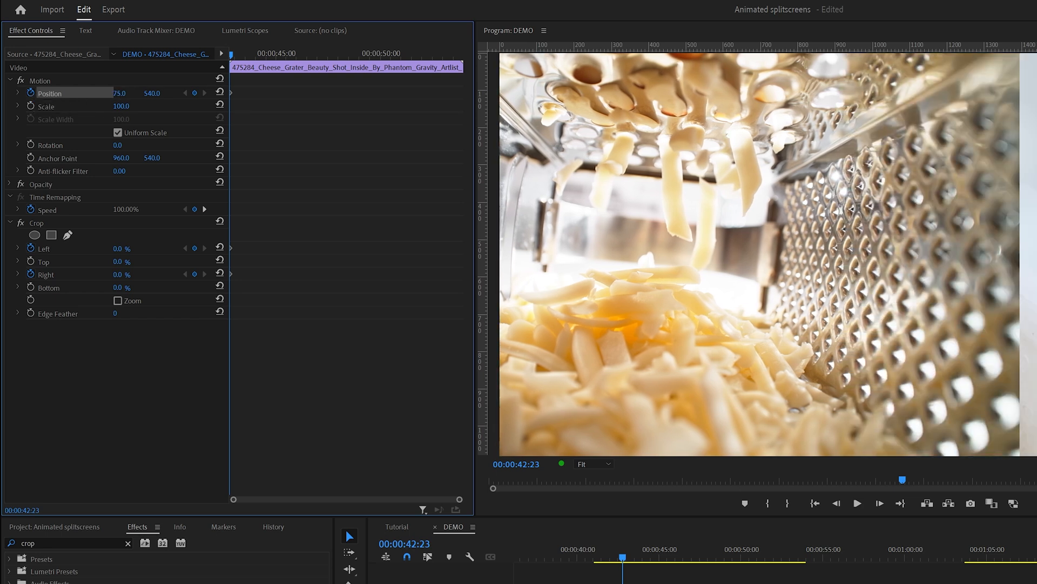
text(-944.0)
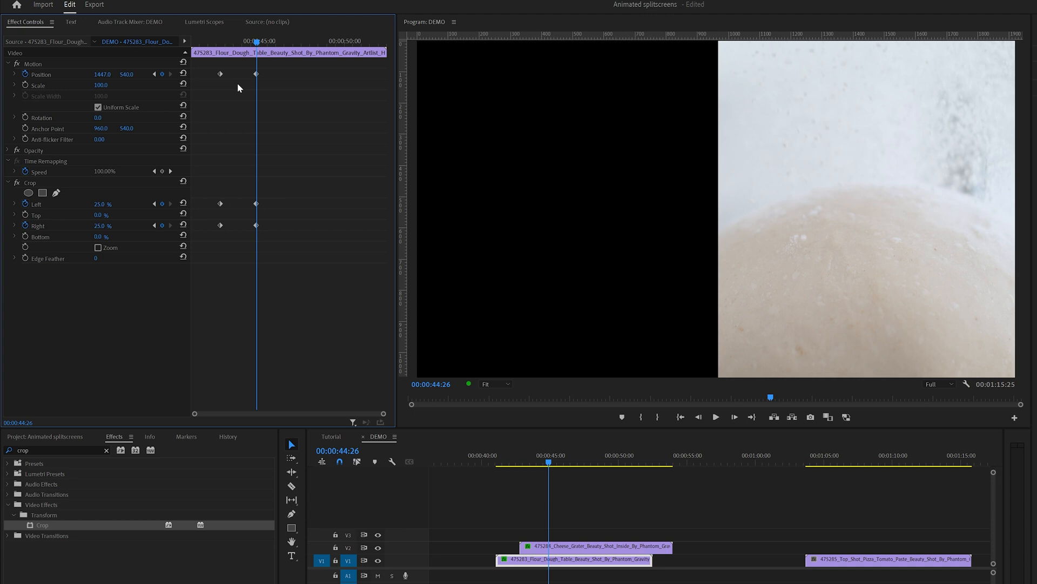
mouse_move(257, 75)
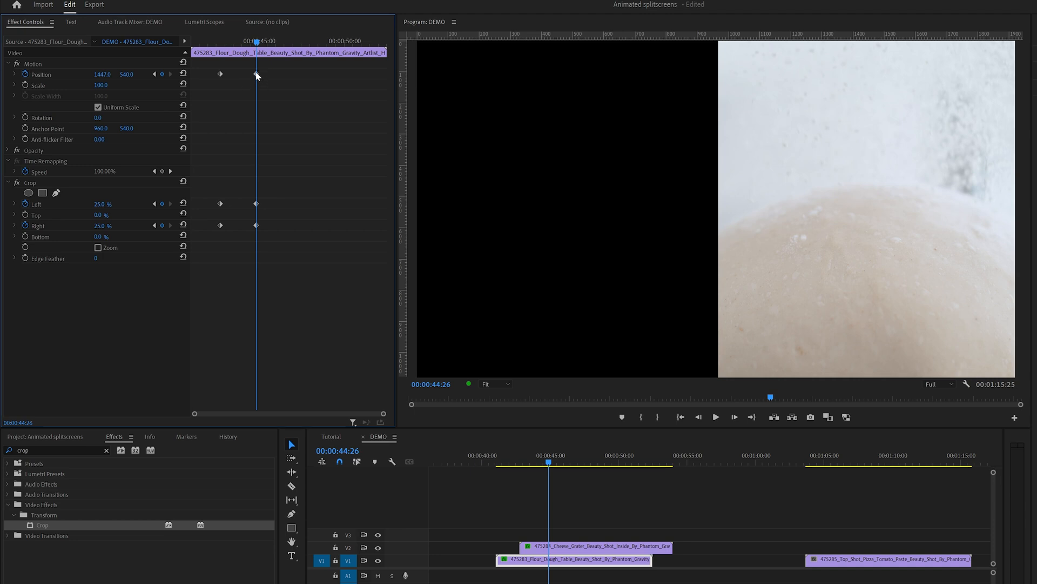
click(595, 545)
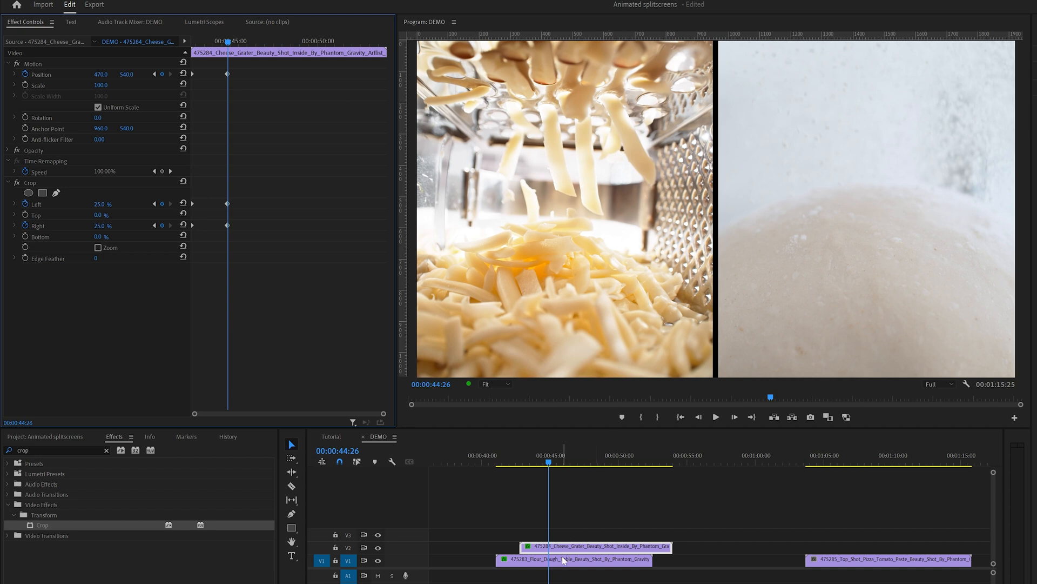
click(572, 560)
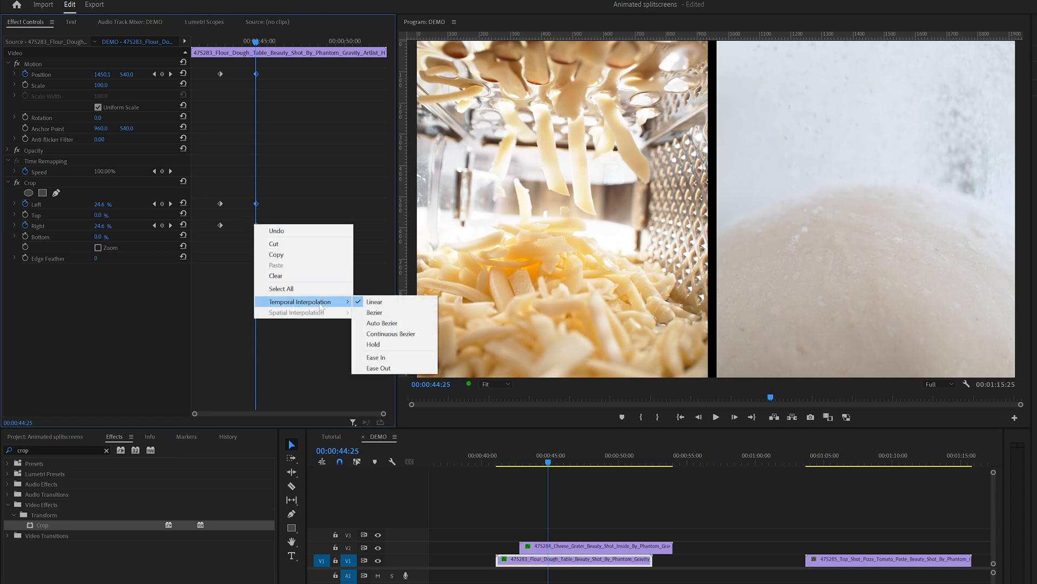
Ease the cheese and dough clips' starting and ending keyframes in and out.
click(376, 357)
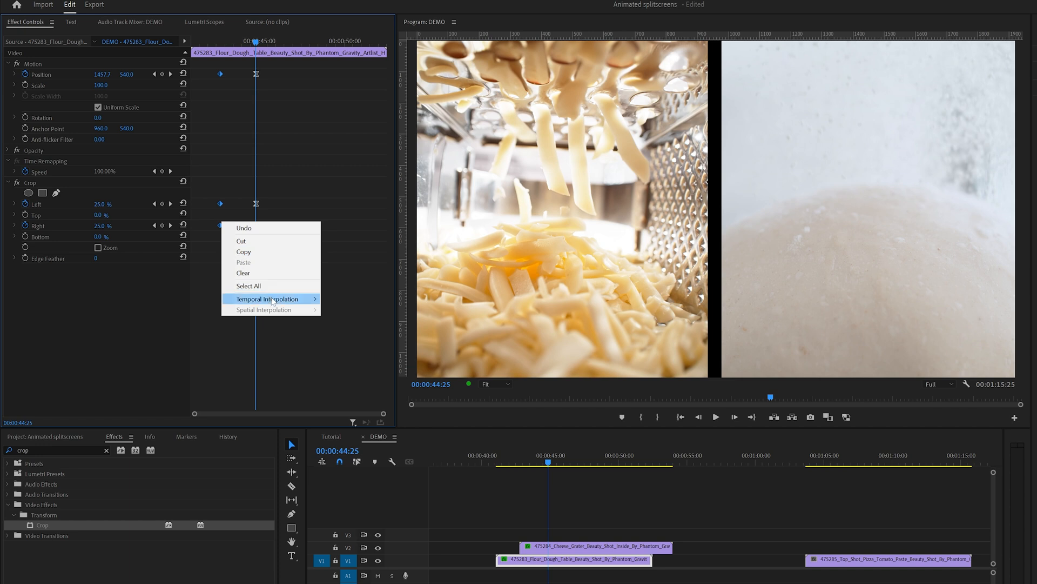
click(267, 298)
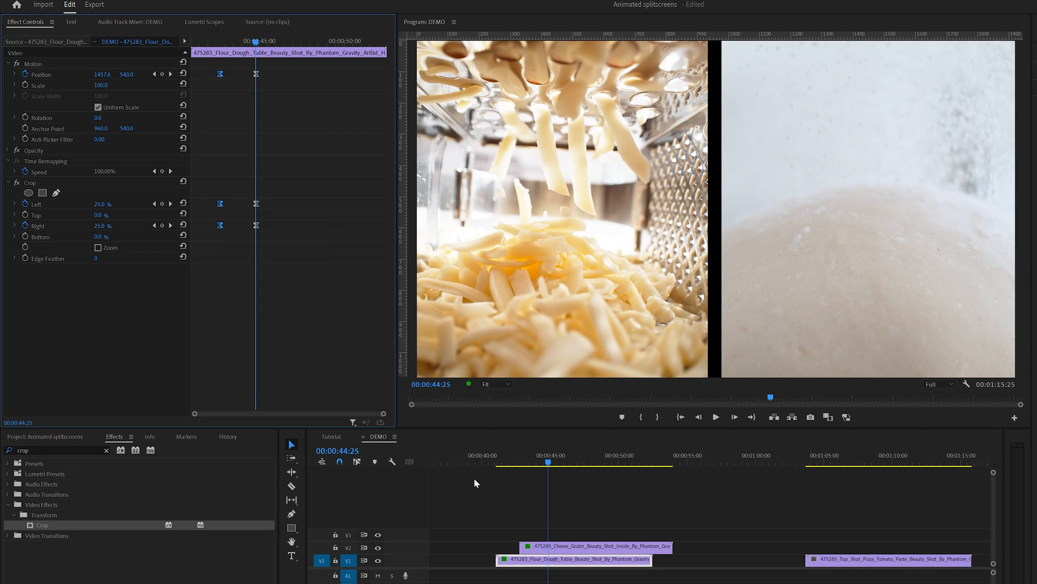
click(596, 545)
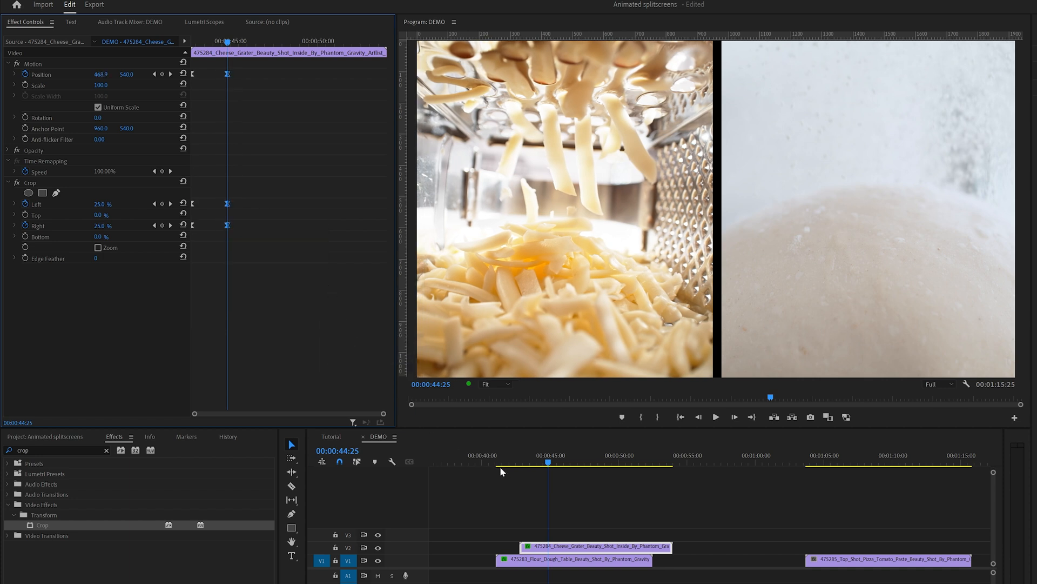
click(529, 461)
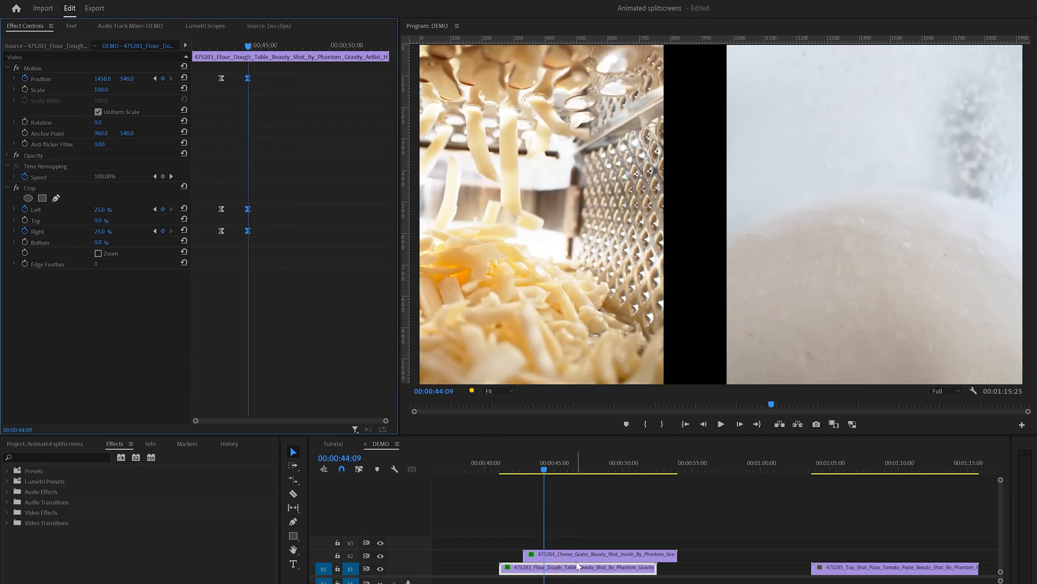
click(602, 554)
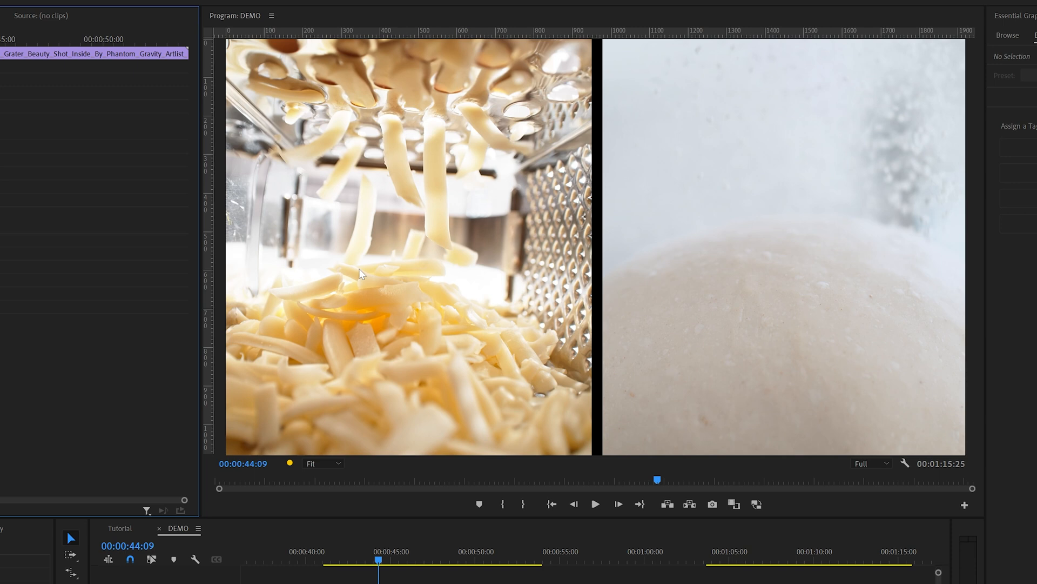
mouse_move(738, 190)
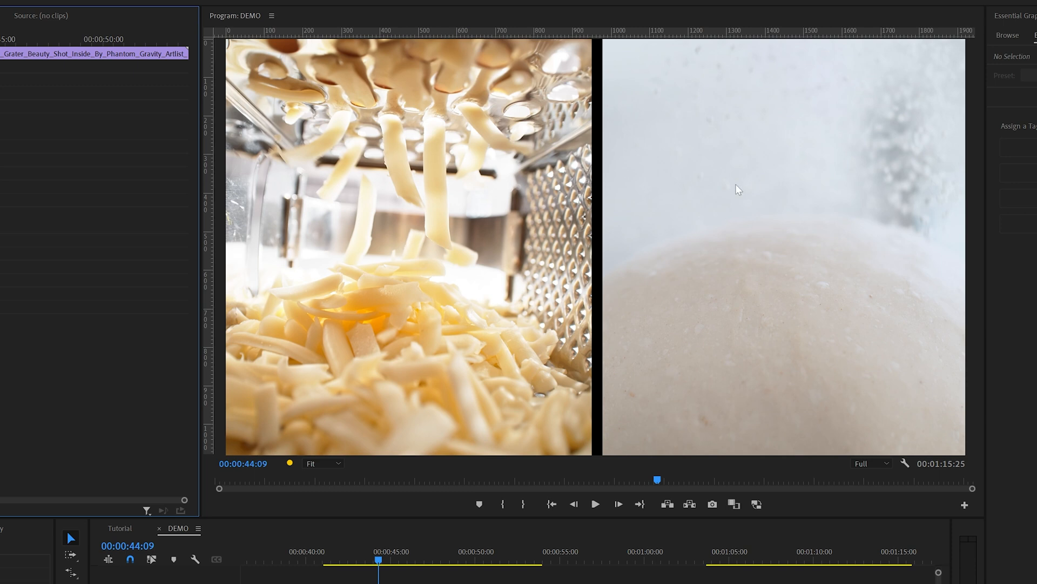
mouse_move(394, 521)
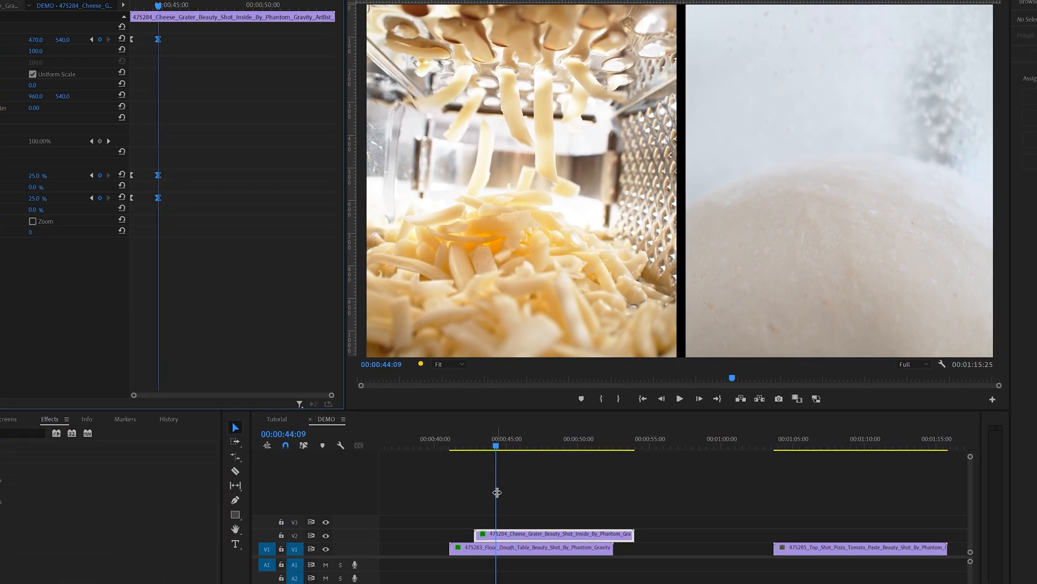
Add later keyframes: cheese Position 323 with Crop Right 36%, plus dough Crop Top.
click(526, 450)
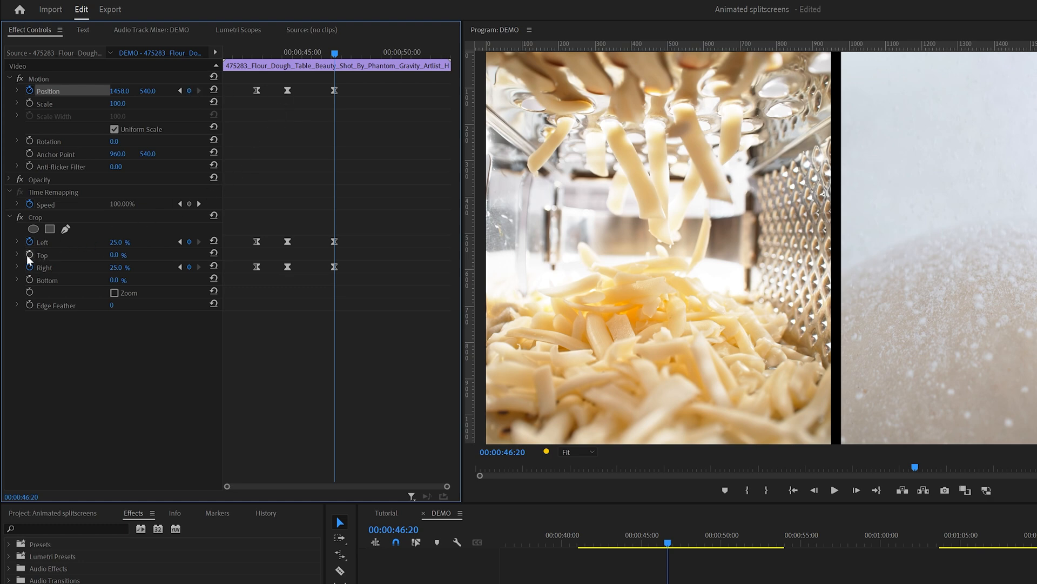
click(30, 254)
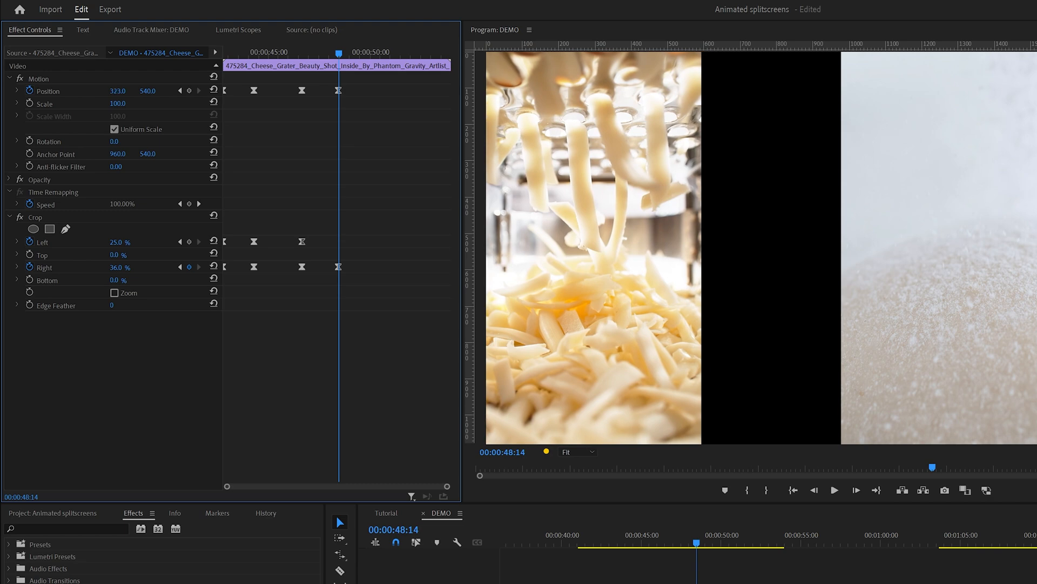
click(294, 52)
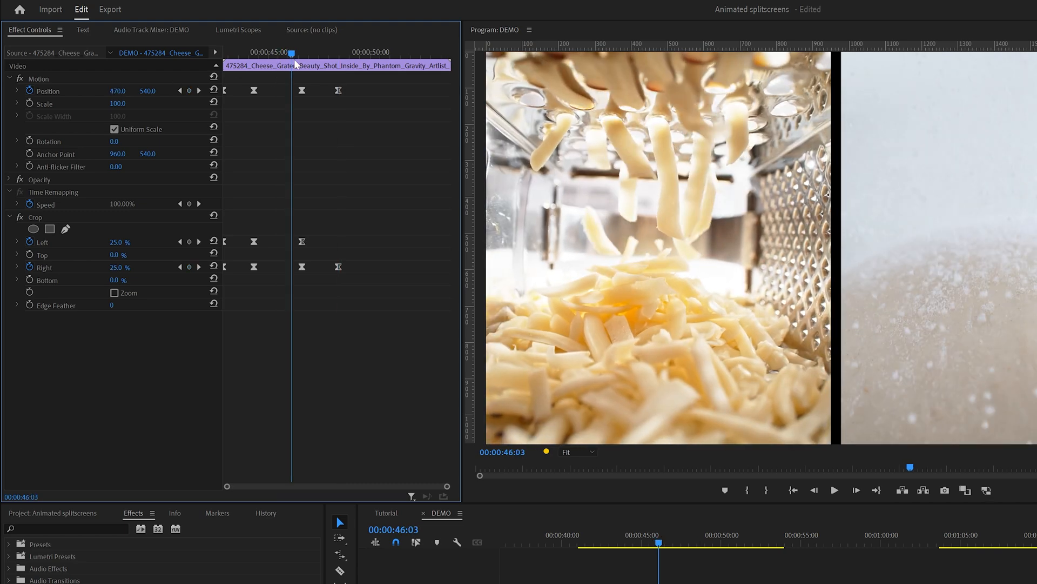
drag(291, 53, 339, 52)
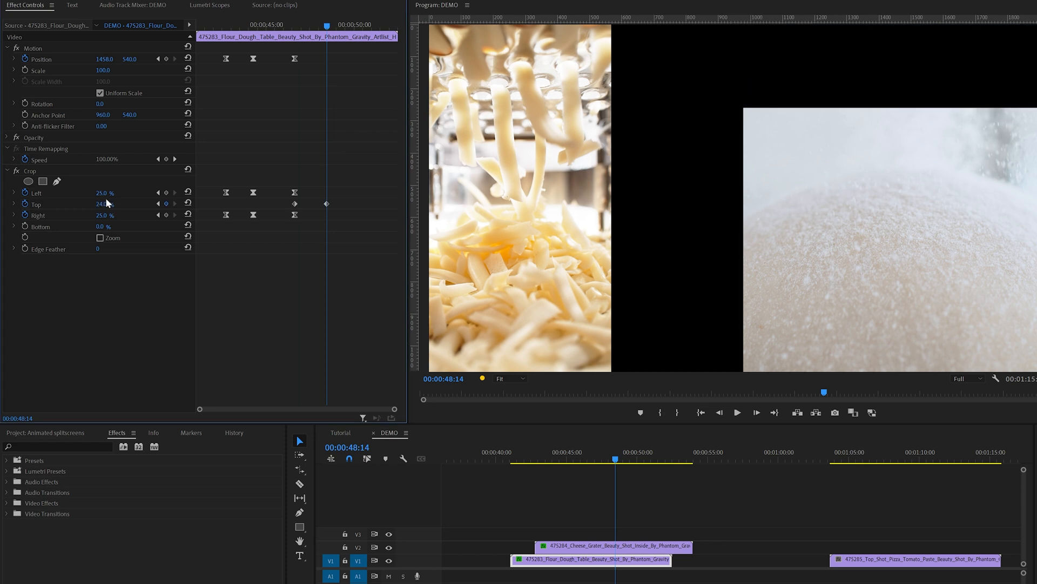
Crop the dough clip about 25% from the top and lower it to Position Y 829.
drag(112, 193, 92, 193)
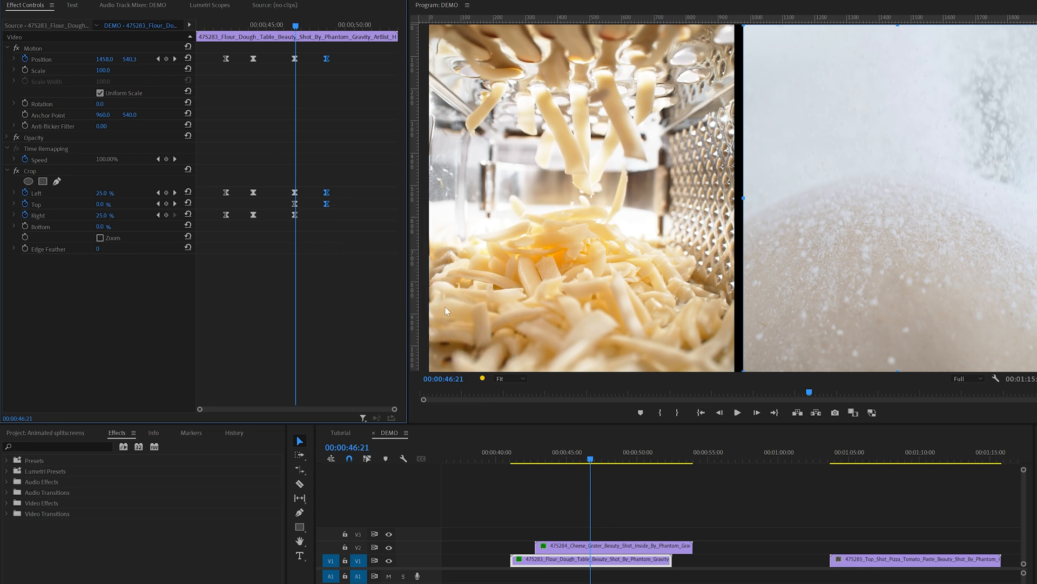
click(616, 545)
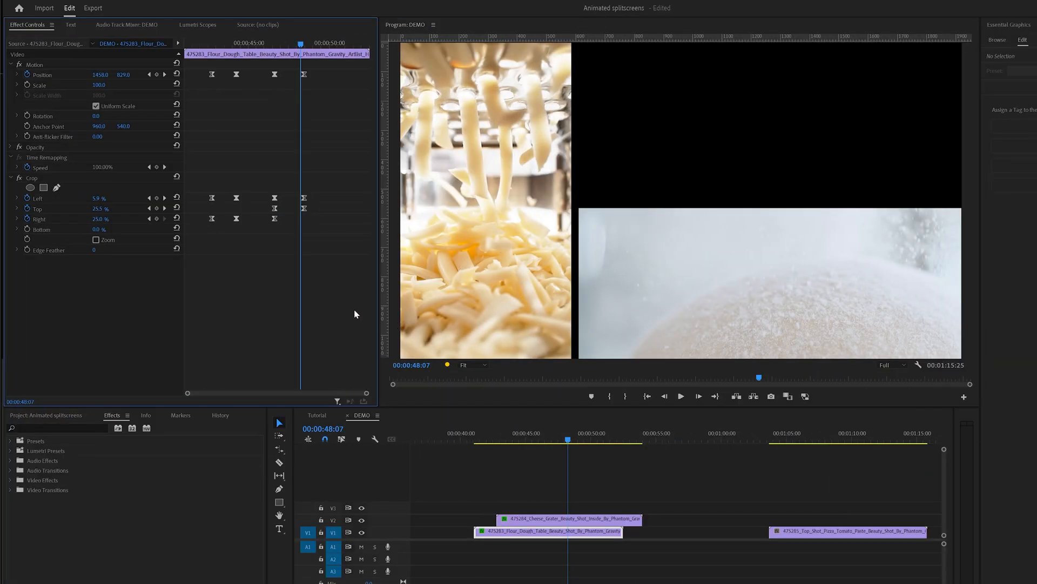
mouse_move(303, 79)
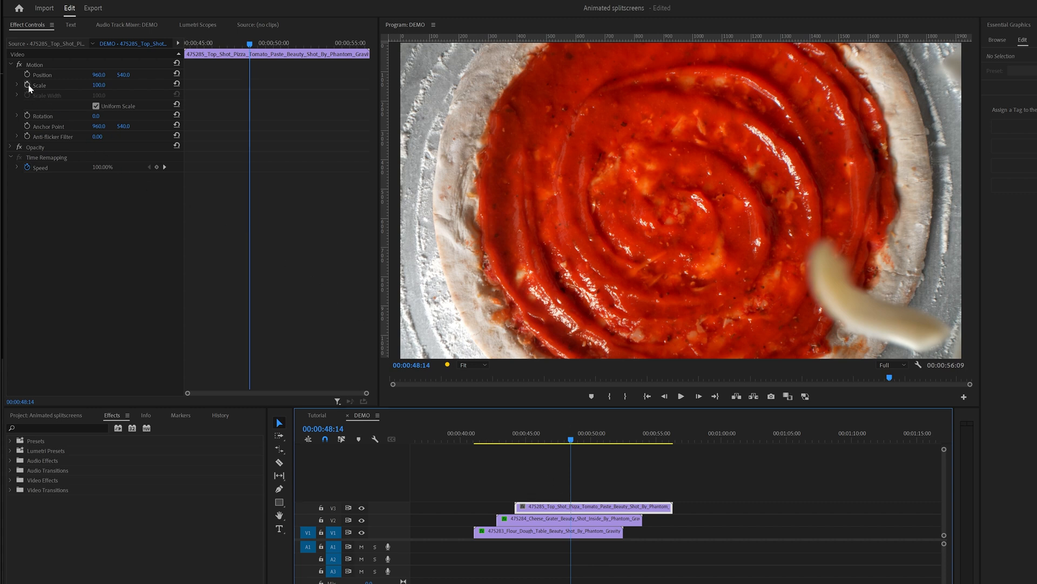
Keyframe the pizza clip's Scale and Position, then give its keyframes Ease In/Ease Out.
click(27, 74)
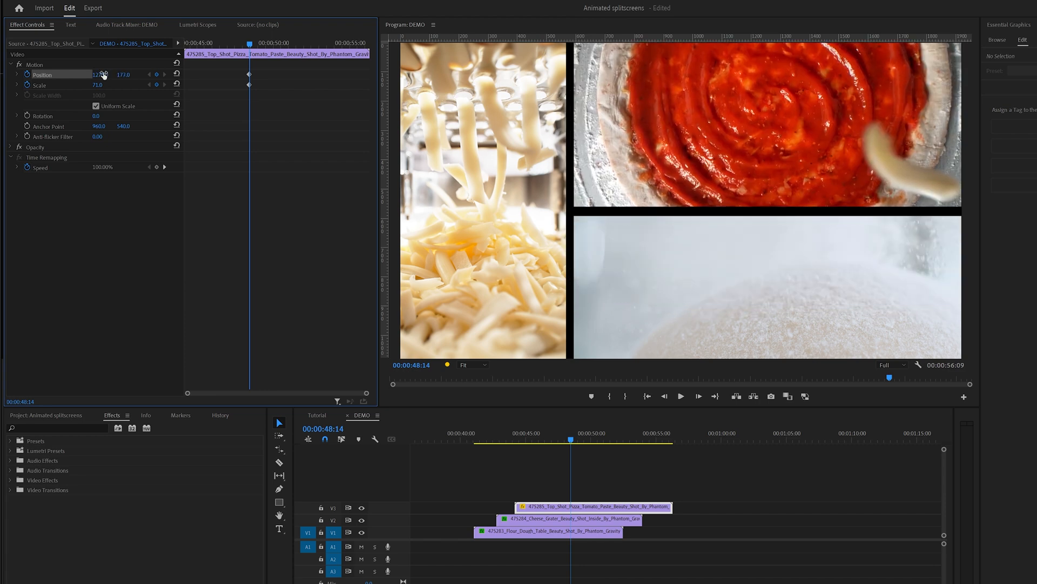
click(569, 519)
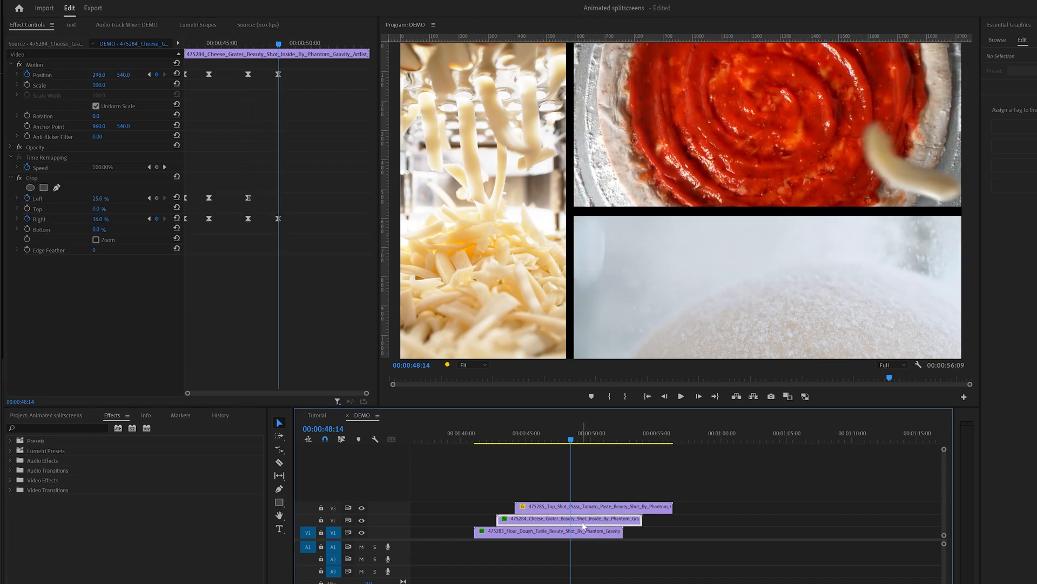
click(157, 74)
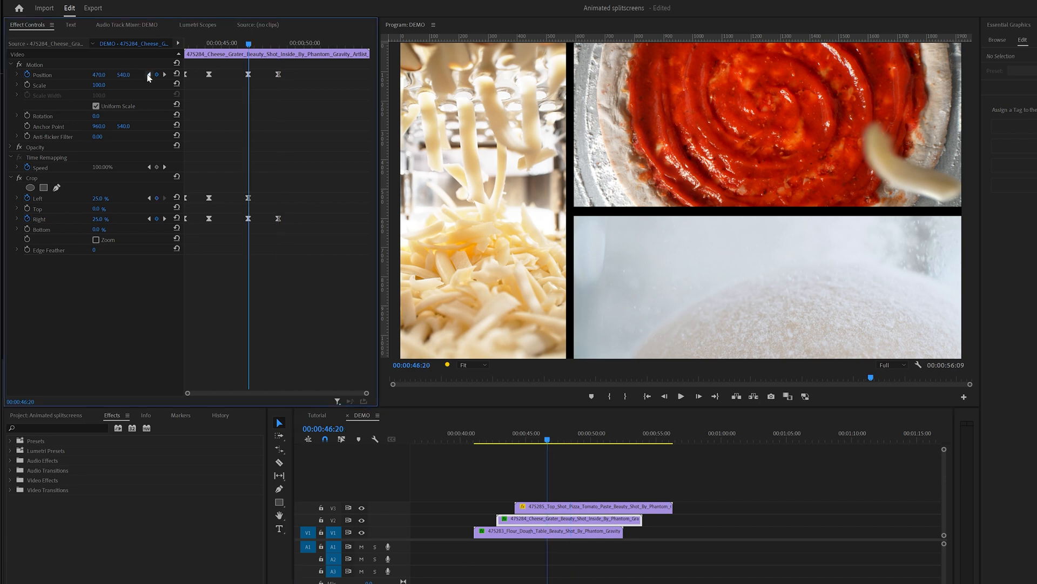
click(595, 507)
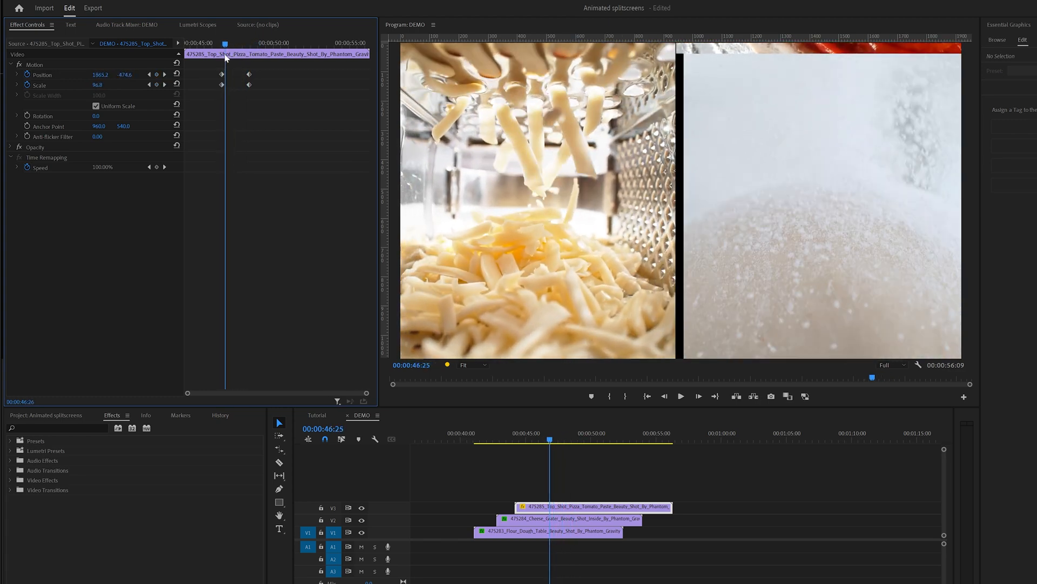
right_click(223, 74)
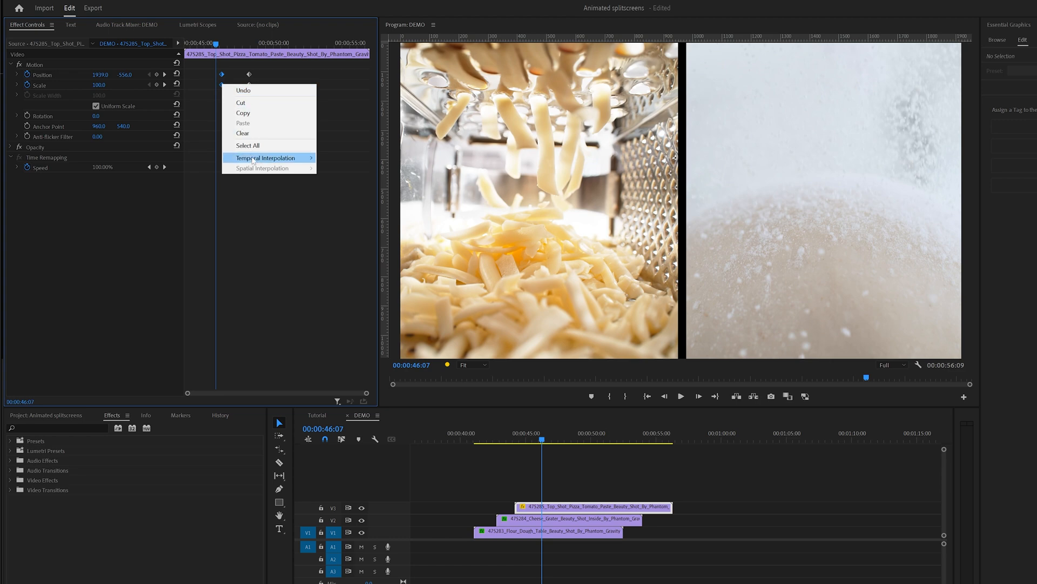
mouse_move(290, 133)
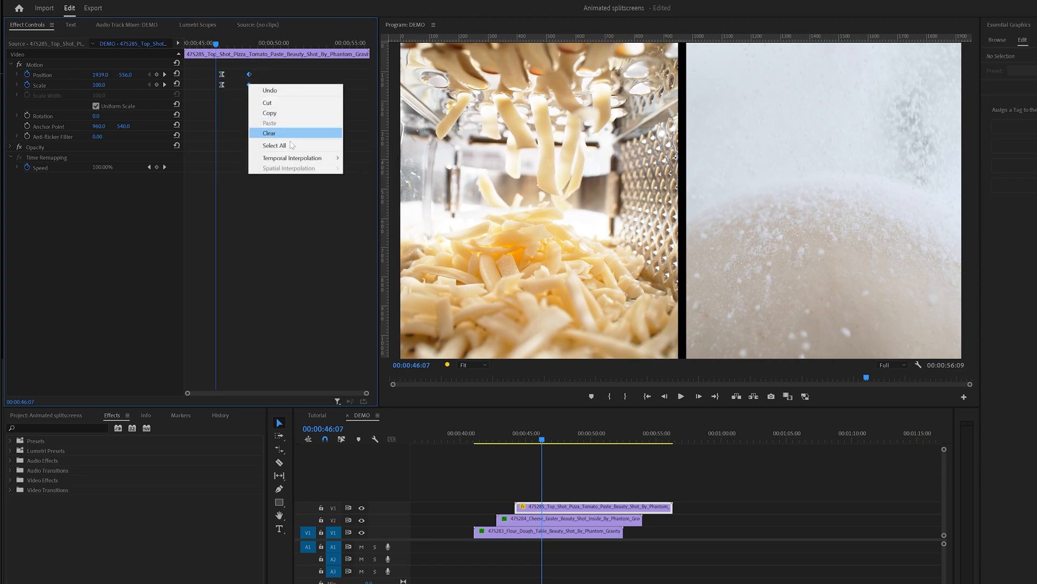
click(268, 133)
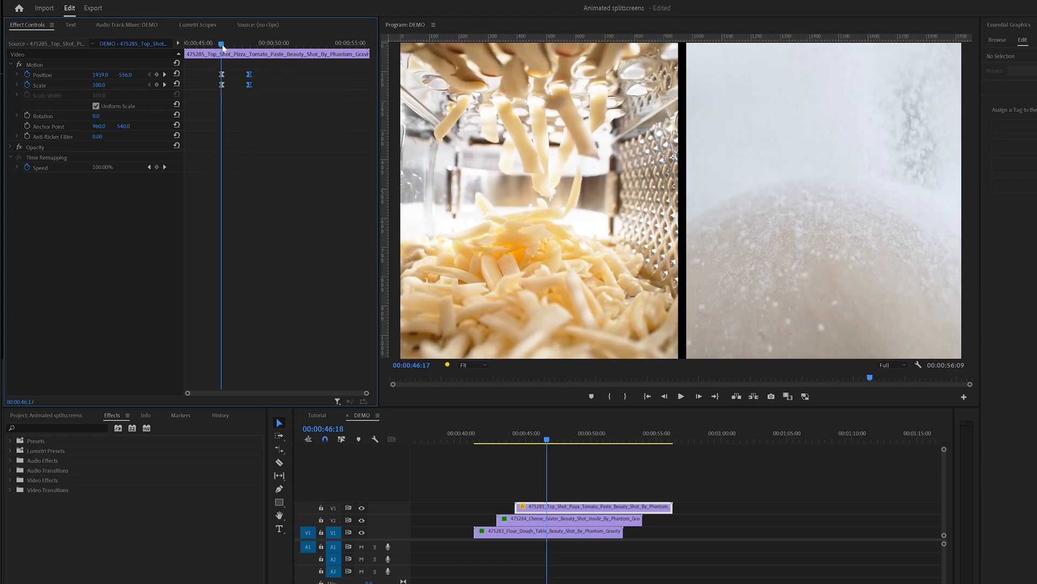